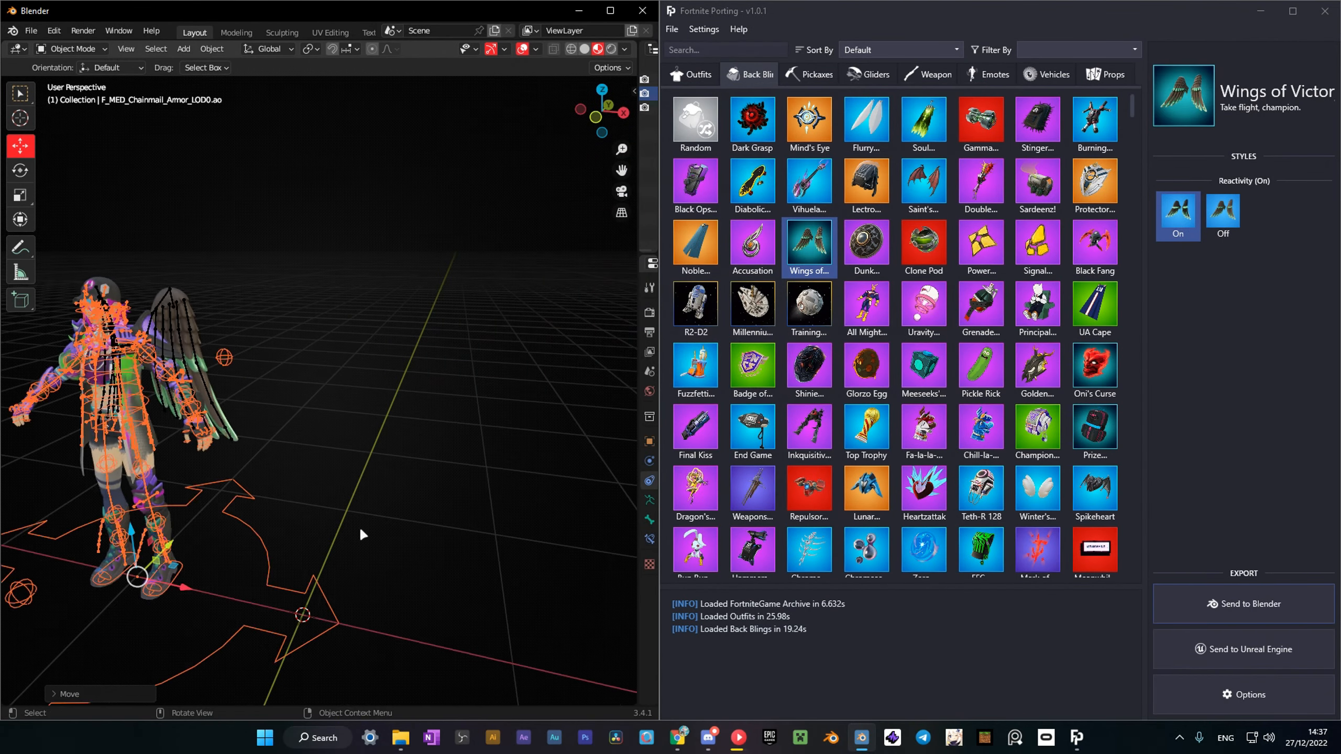
Step: Orbit the Blender scene to preview the imported winged character, props and dancer, then show Discord Discover
left_click(811, 74)
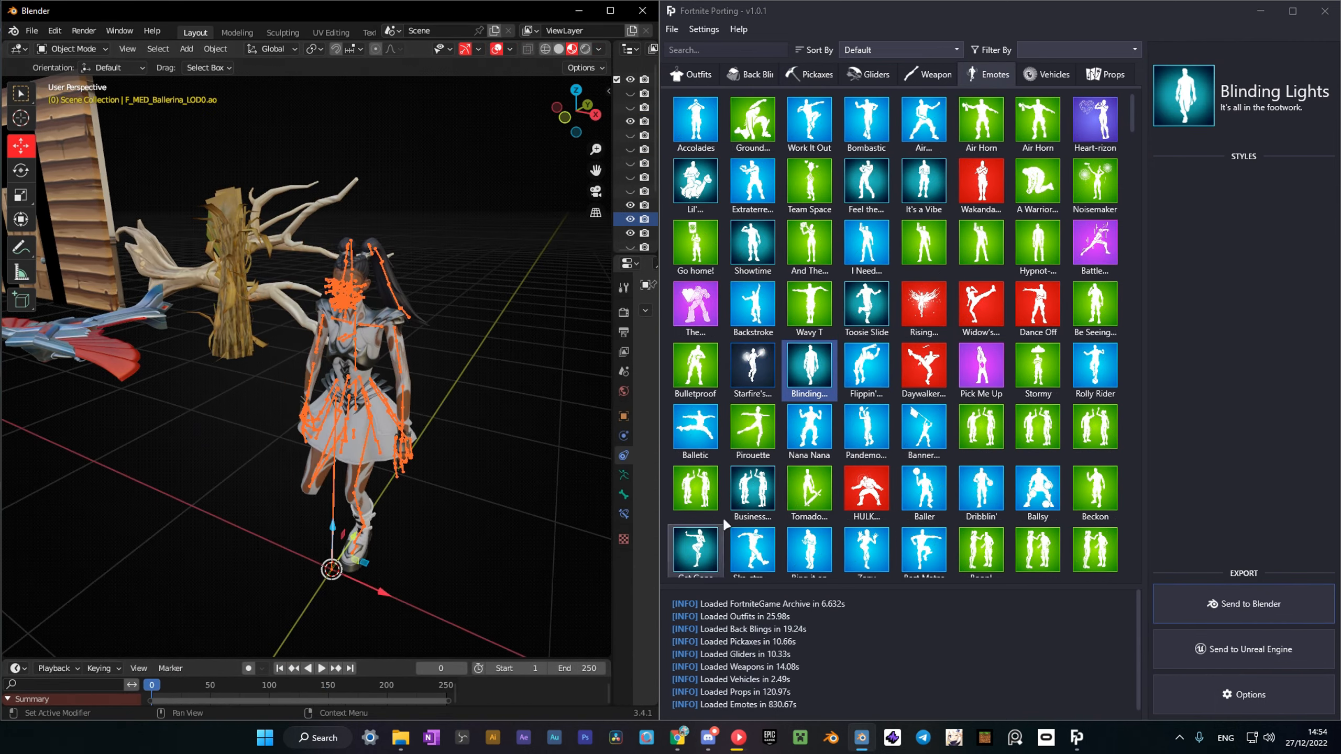
left_click(867, 304)
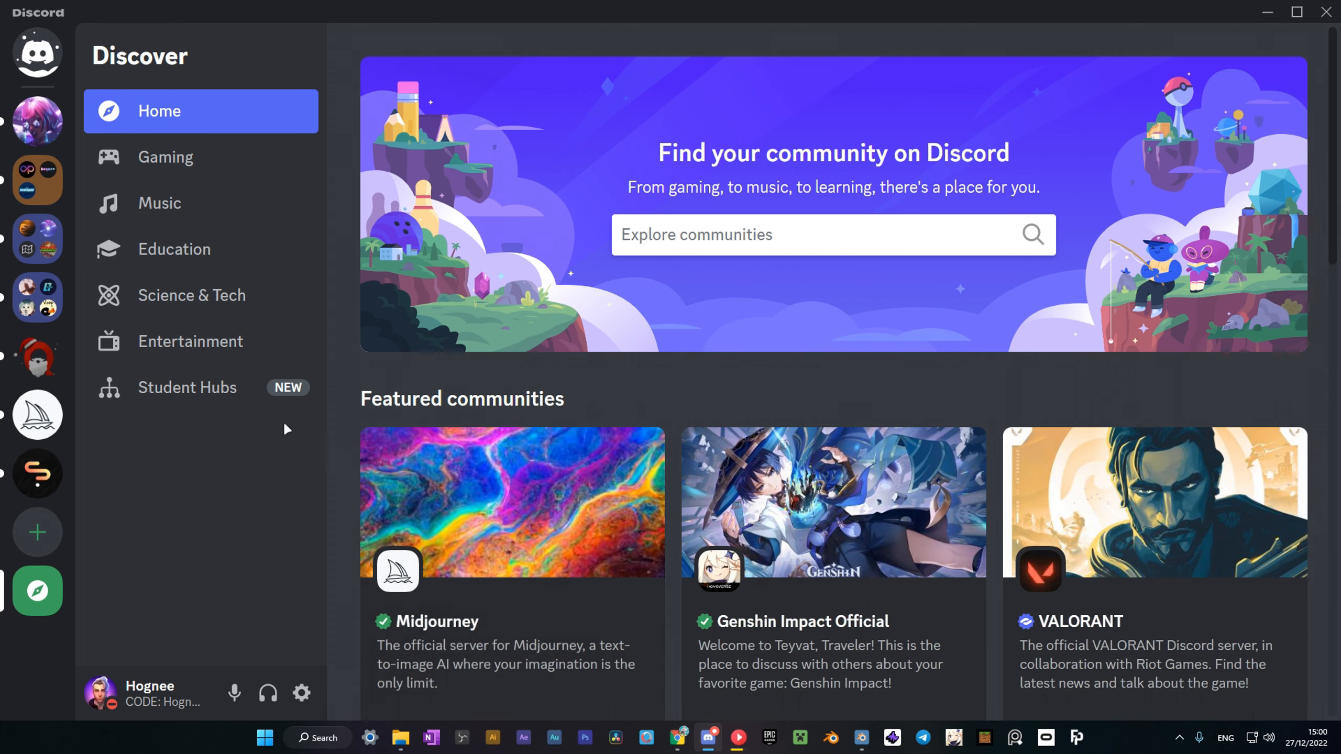
Step: Visit the Half's Lounge server's #download channel to find the FortnitePortingServer announcement
left_click(37, 120)
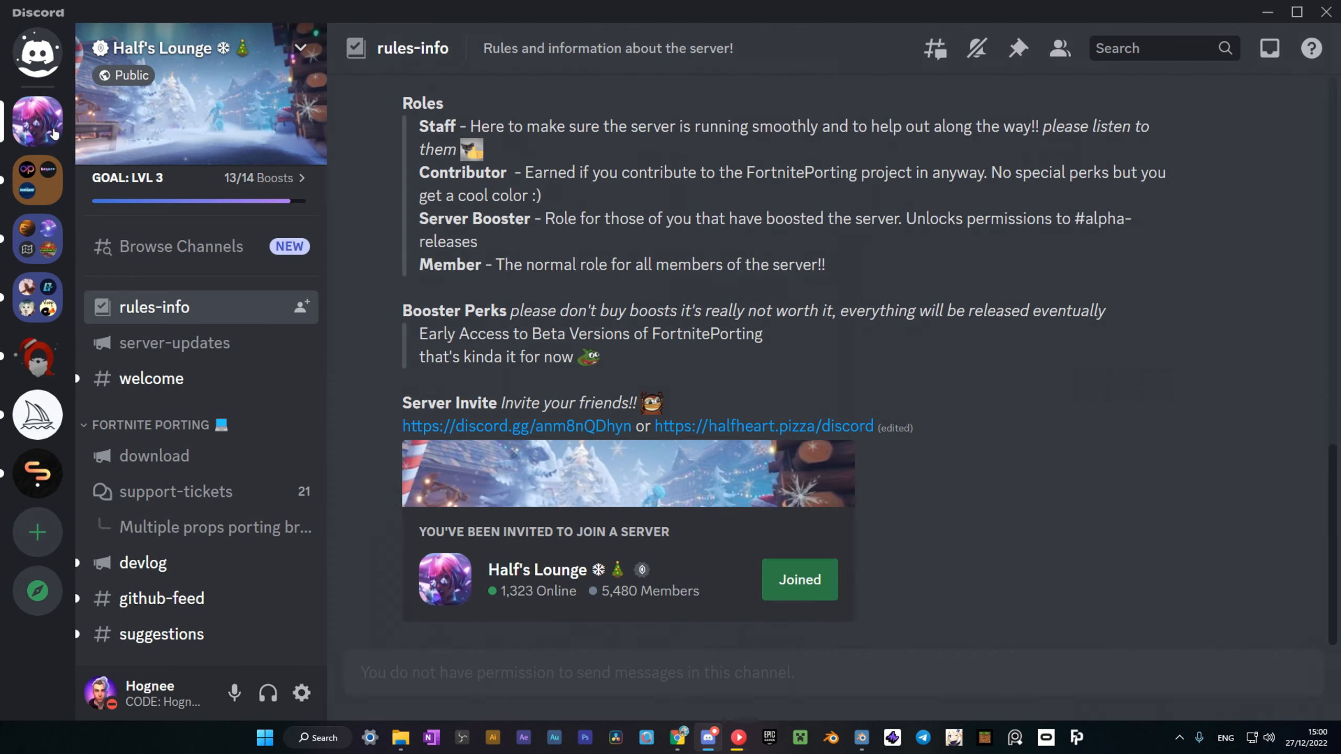
left_click(153, 457)
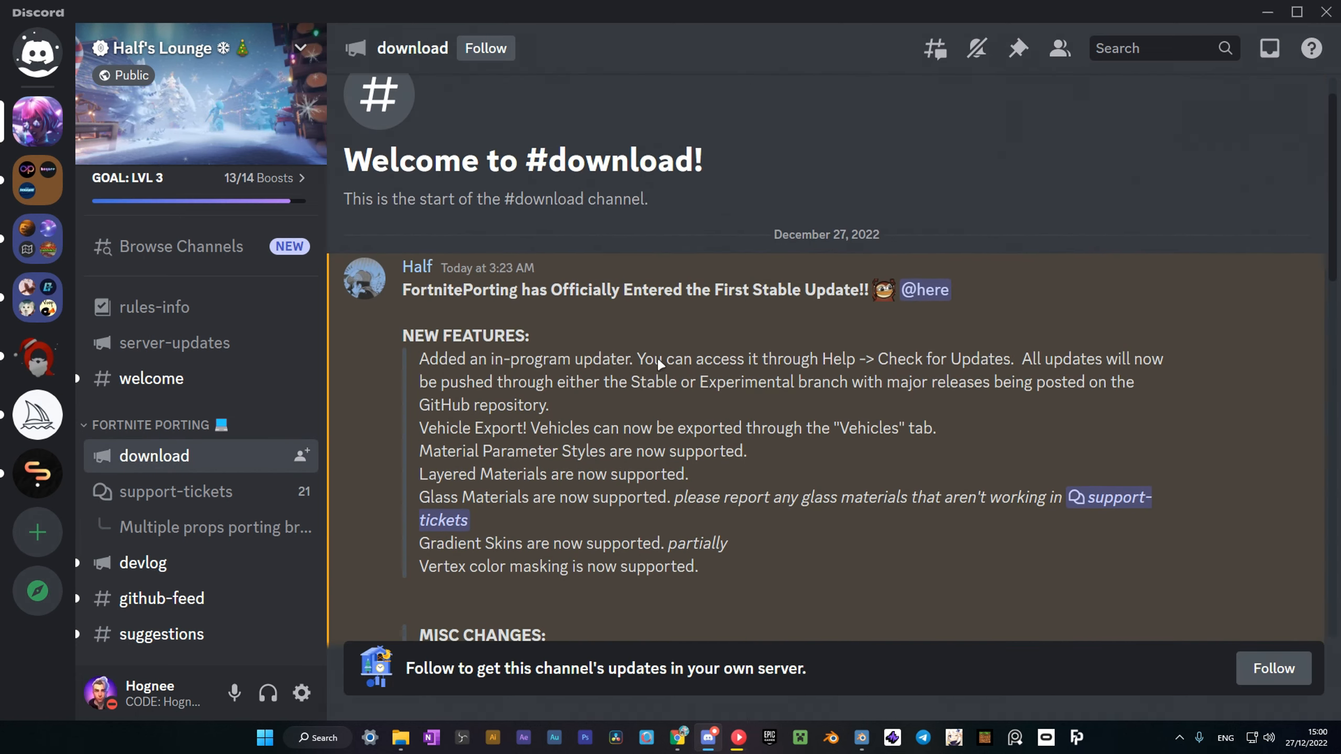
scroll("down", 3)
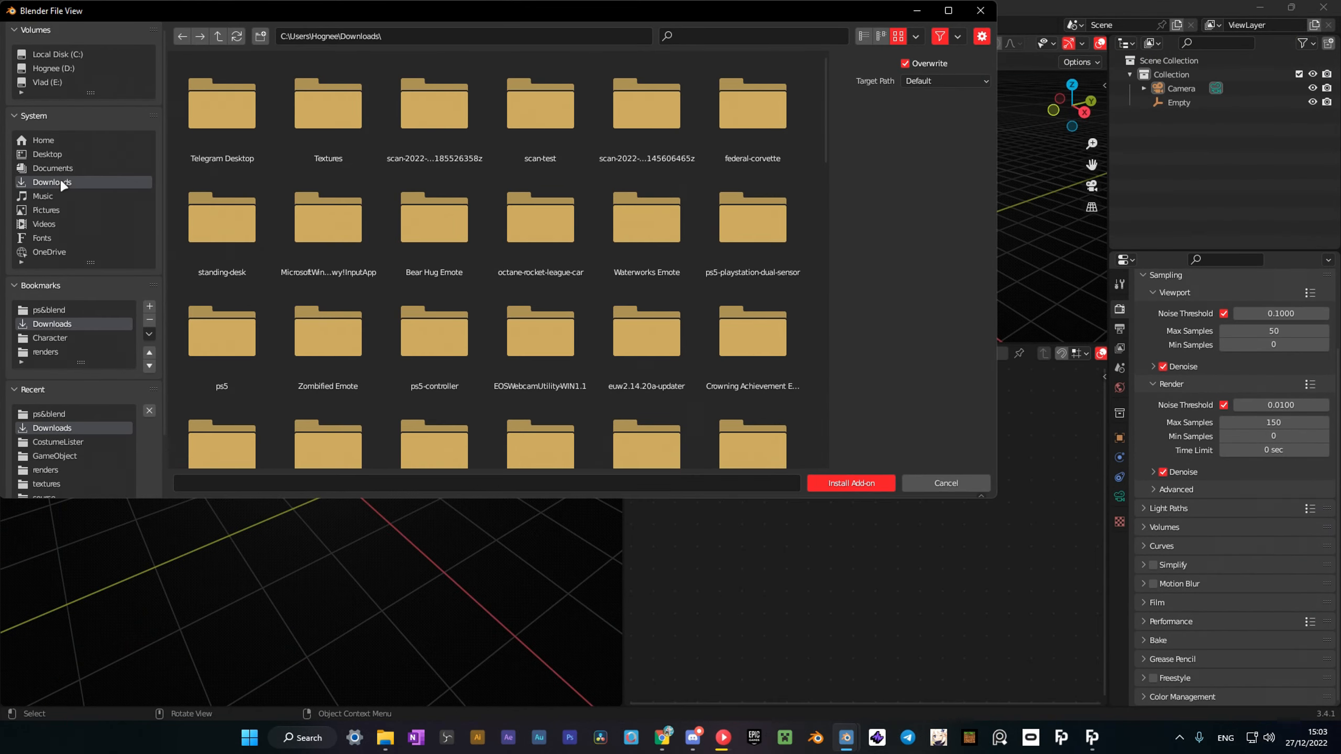
Step: Install the FortnitePortingServer zip from Downloads in Blender's Add-ons preferences and close them
left_click(851, 483)
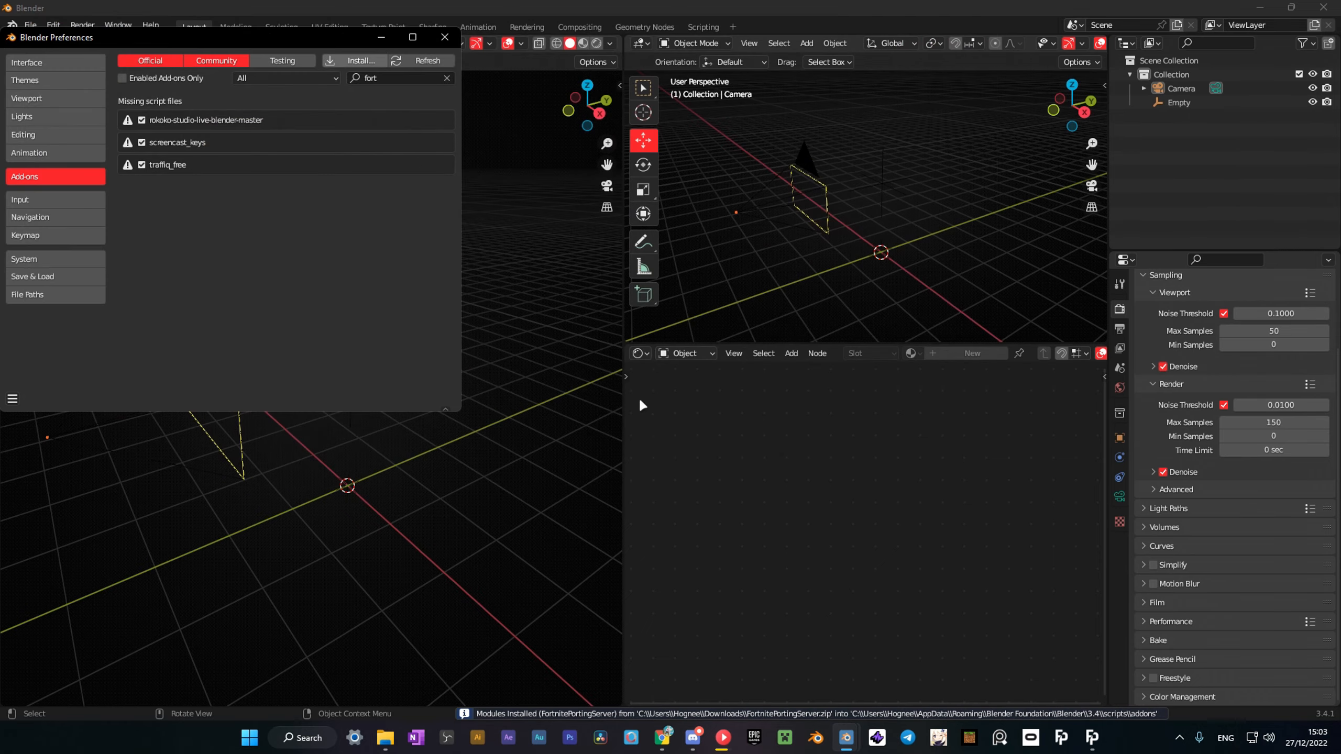
left_click(444, 38)
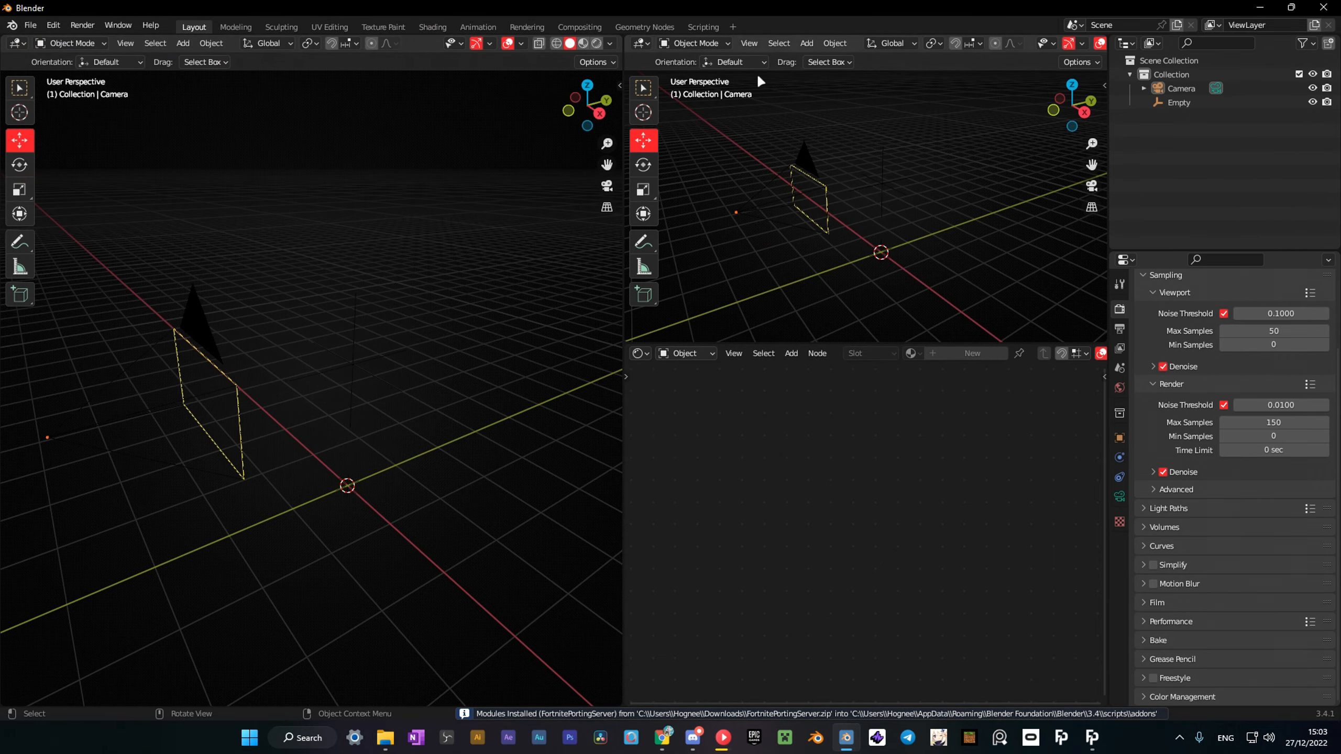
Step: Restart FortnitePorting to update to v1.0.1 and toggle Blender 3.4 in the Plugin Install Selector
left_click(236, 138)
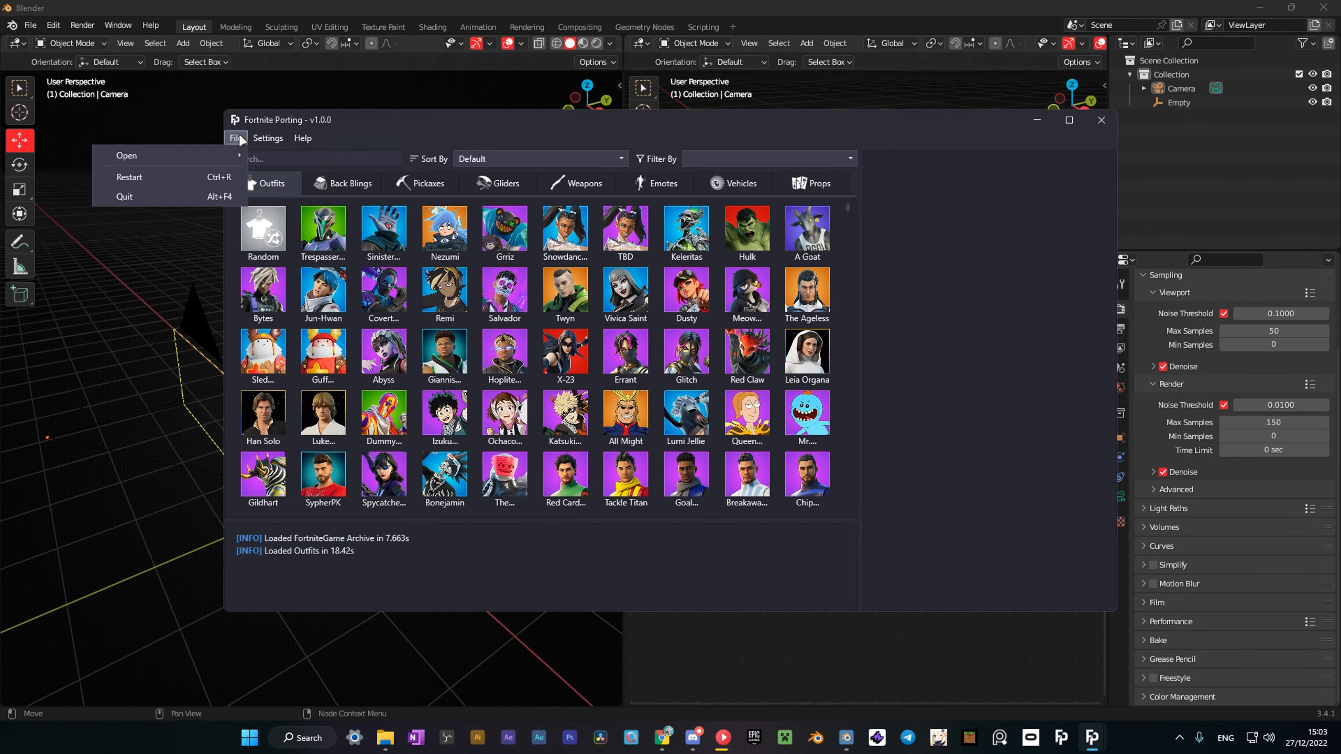
left_click(302, 138)
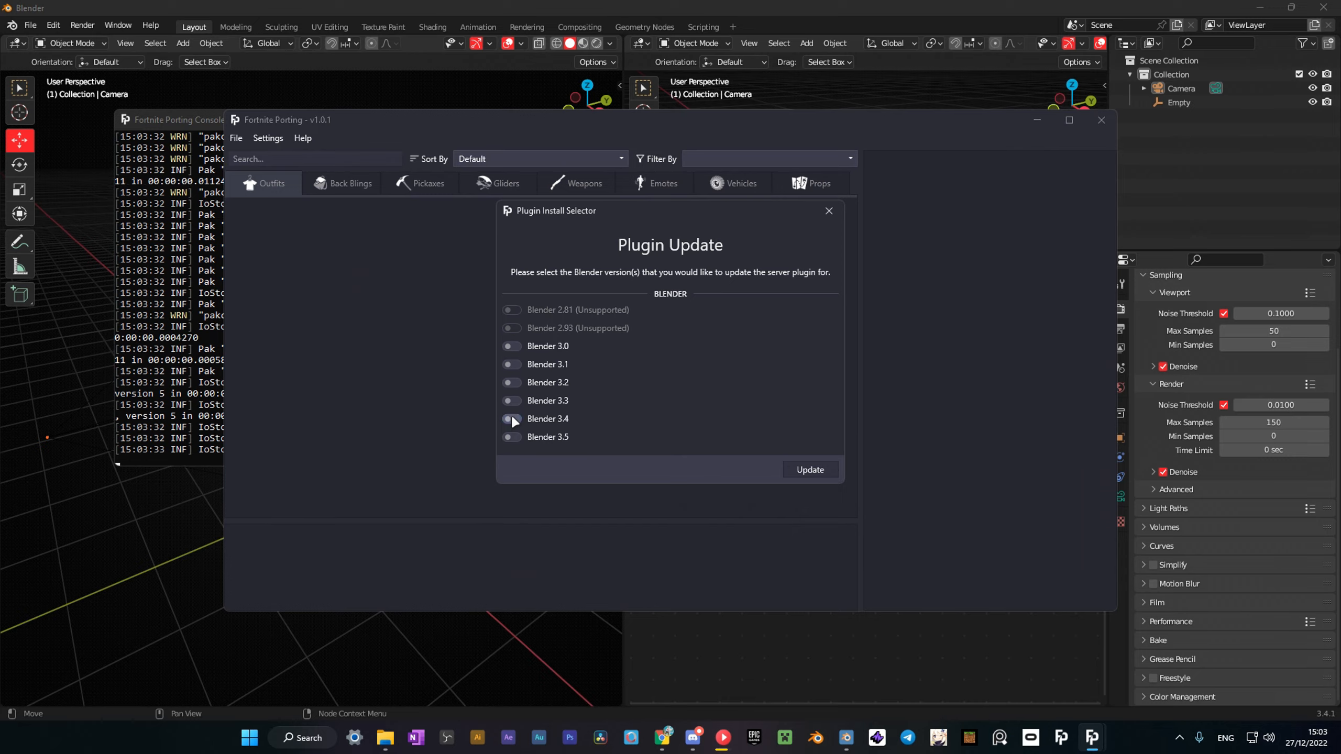
left_click(810, 470)
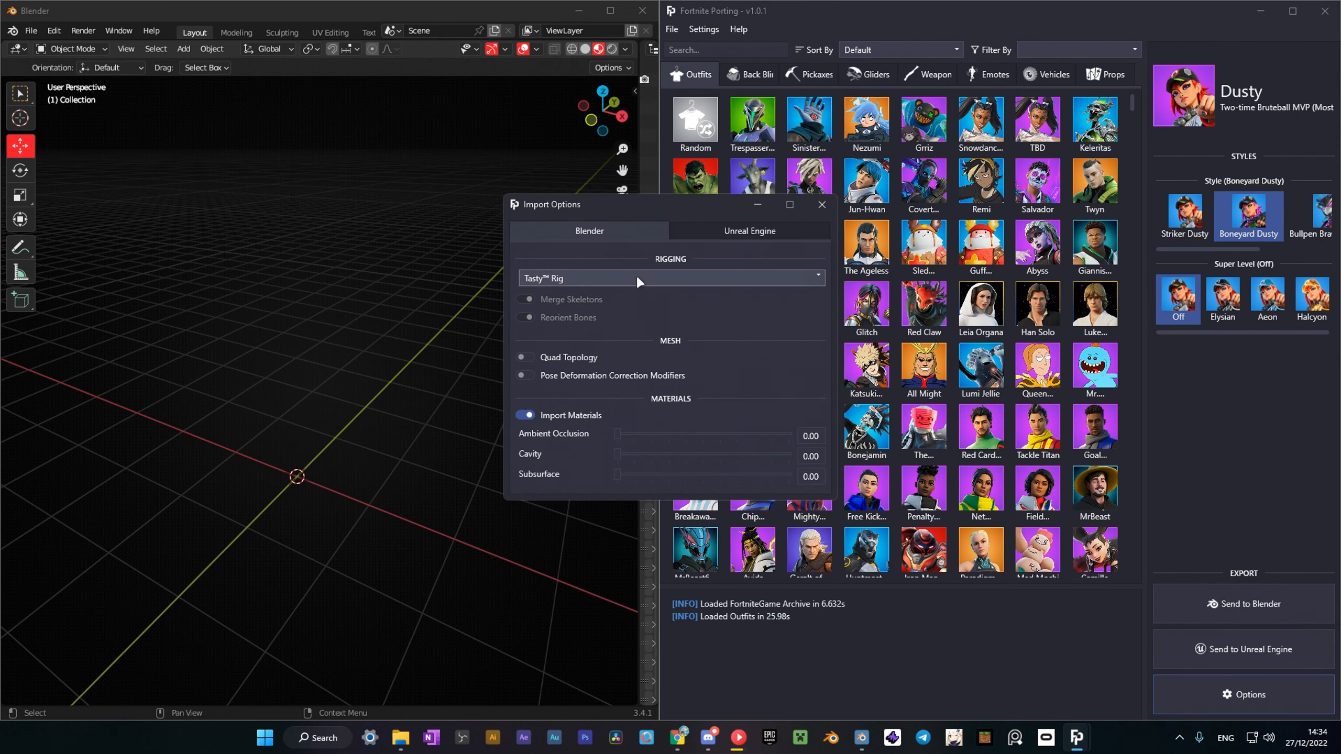
mouse_move(626, 322)
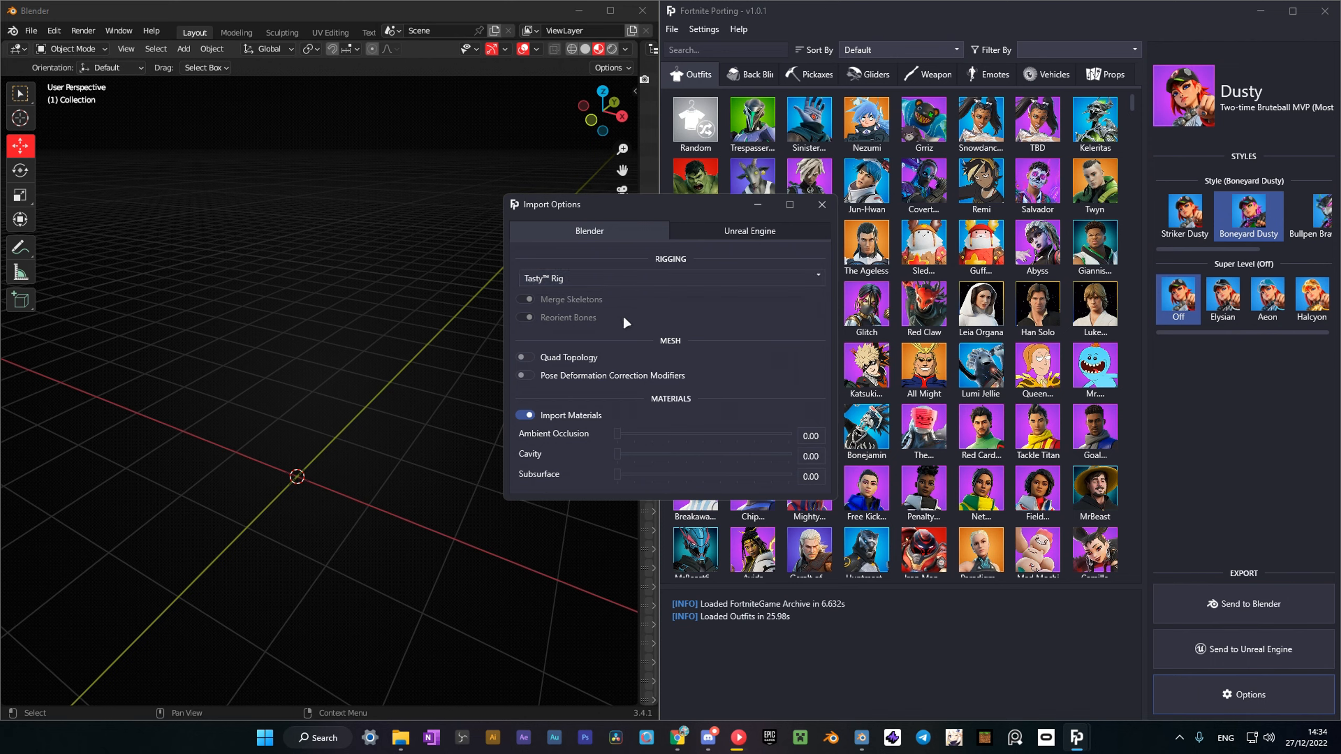
Step: Review the Blender tab of Import Options (Tasty Rig, Quad Topology, Import Materials)
left_click_drag(616, 474, 626, 474)
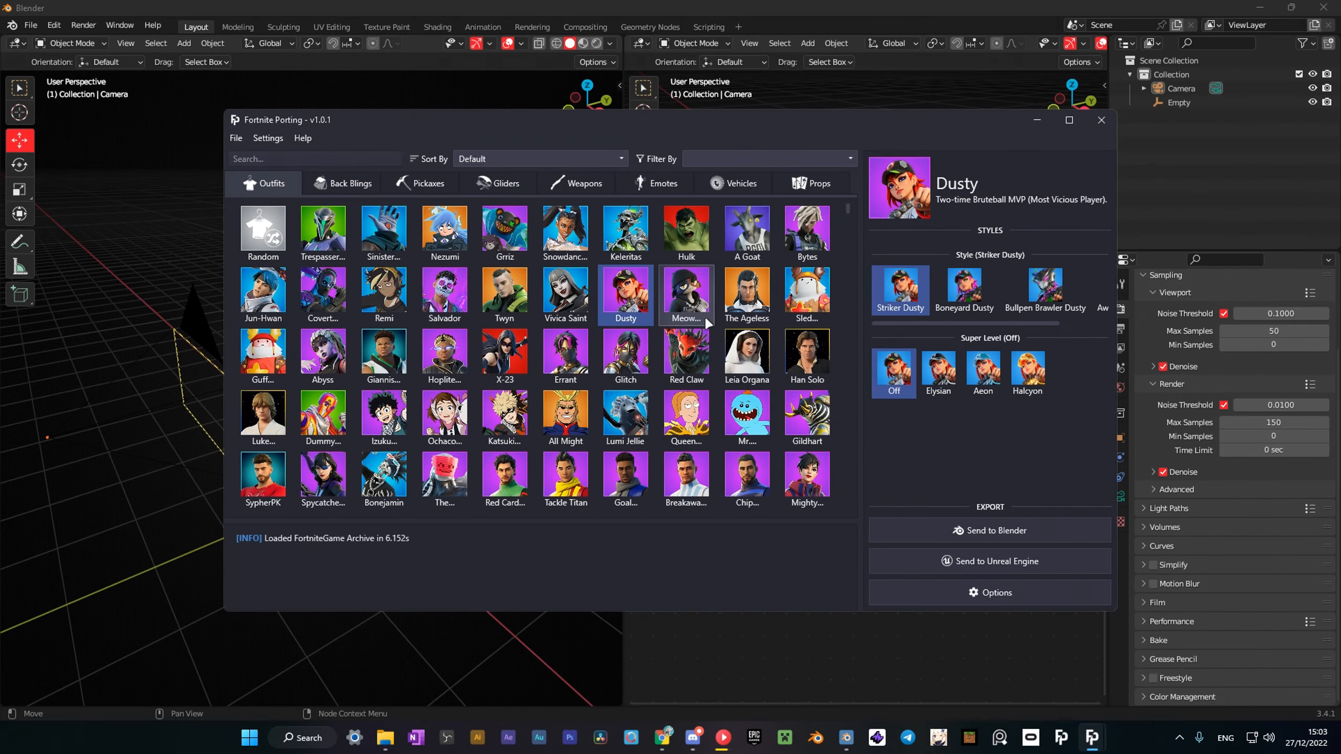
Step: Send the Dusty outfit and Wings of Victor backbling to Blender
left_click(686, 296)
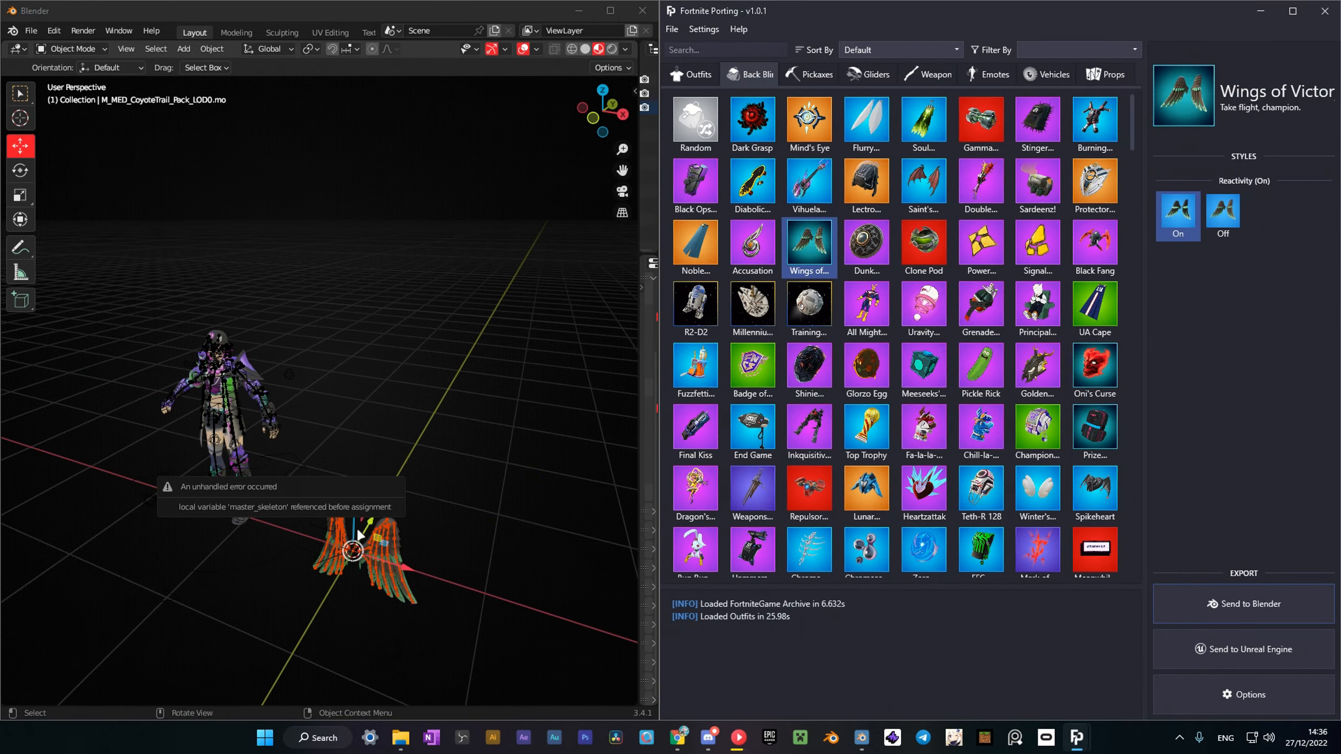
left_click(817, 74)
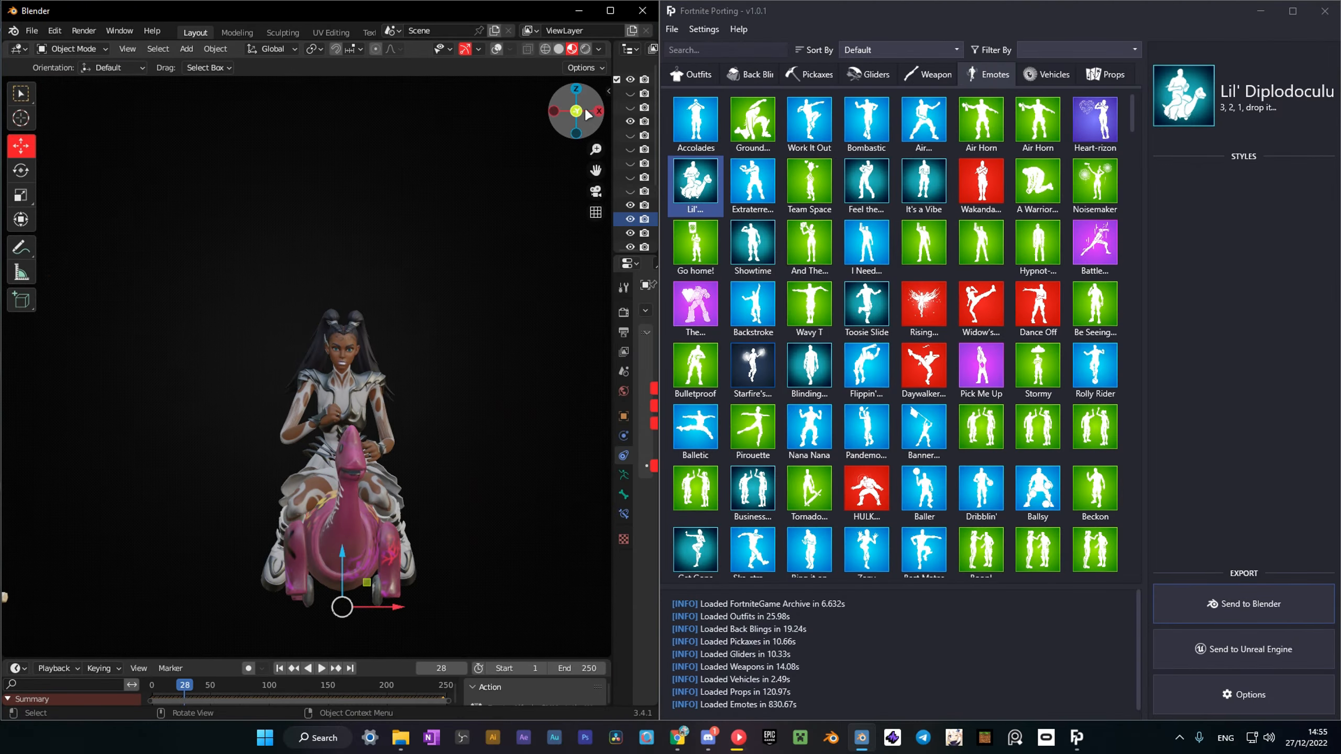
Step: Send the Lil' Diplodoculus emote and several multi-selected props (wall, dead tree, glider) to Blender
left_click(752, 74)
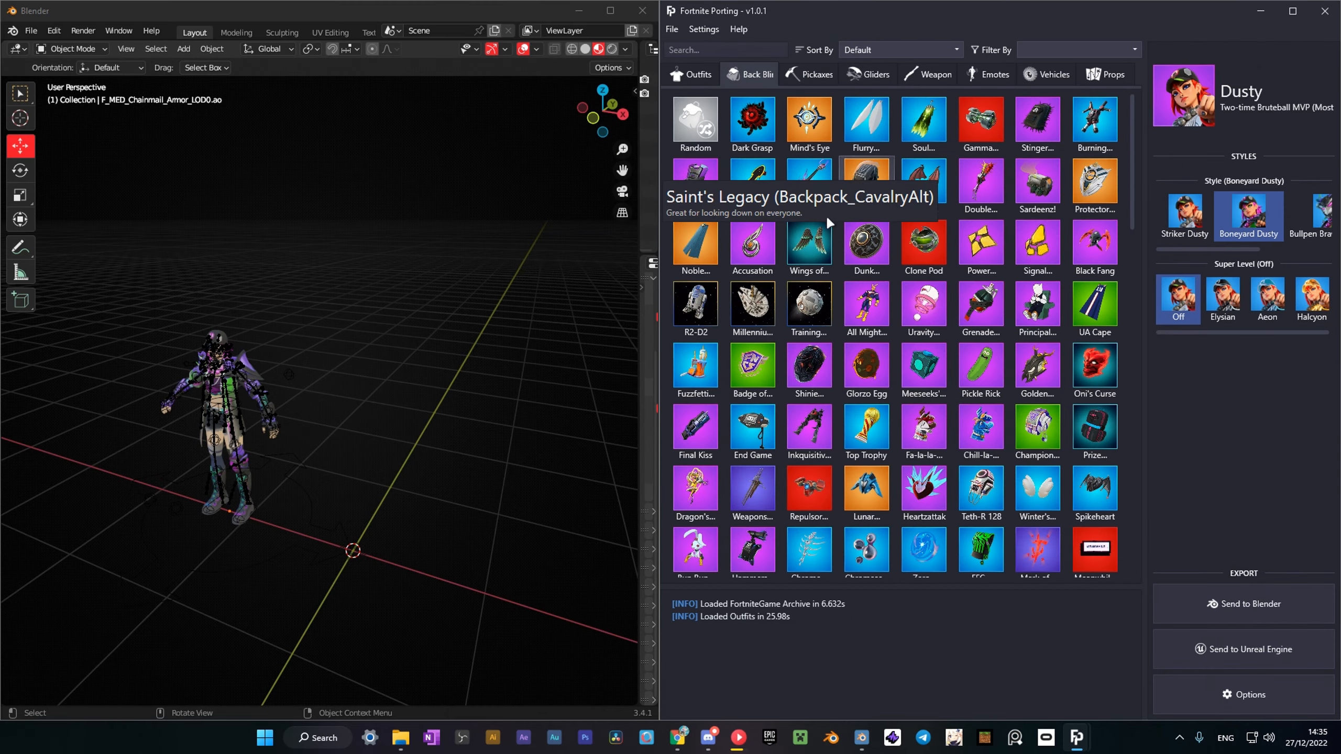
left_click(808, 245)
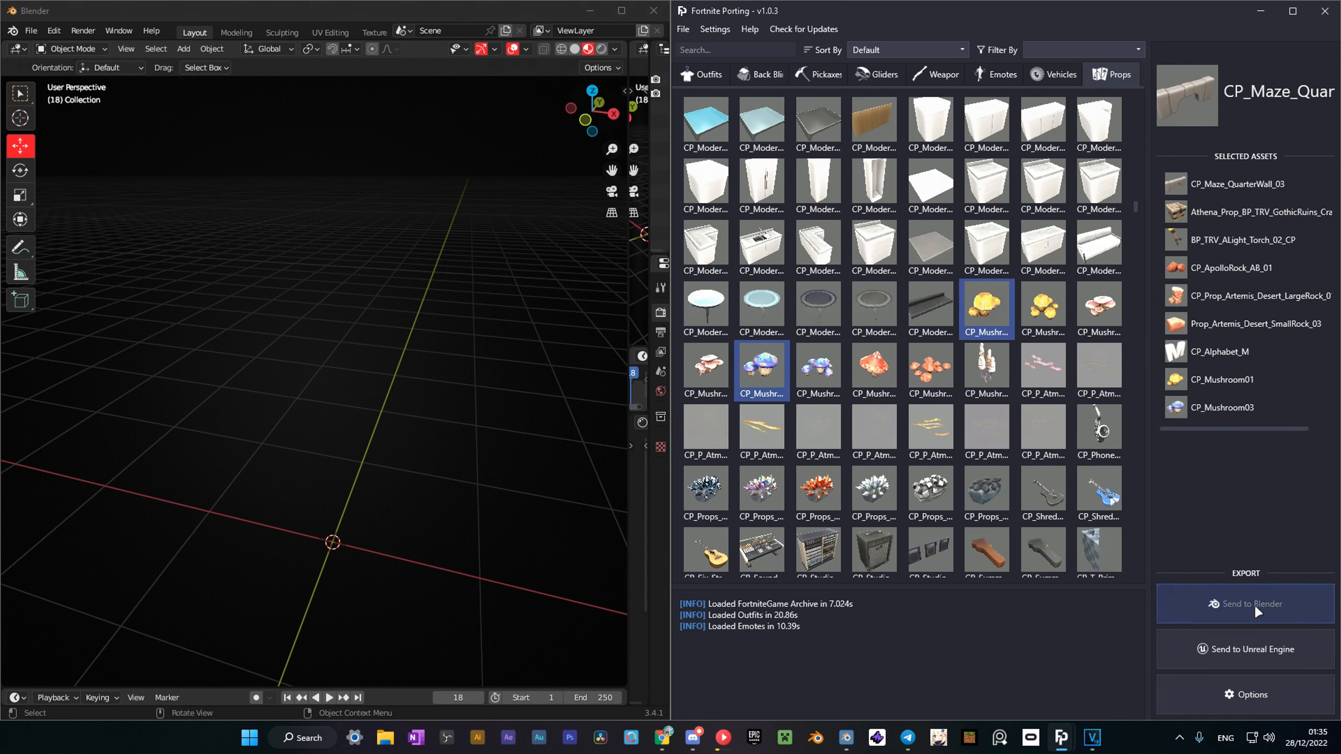
left_click(1244, 604)
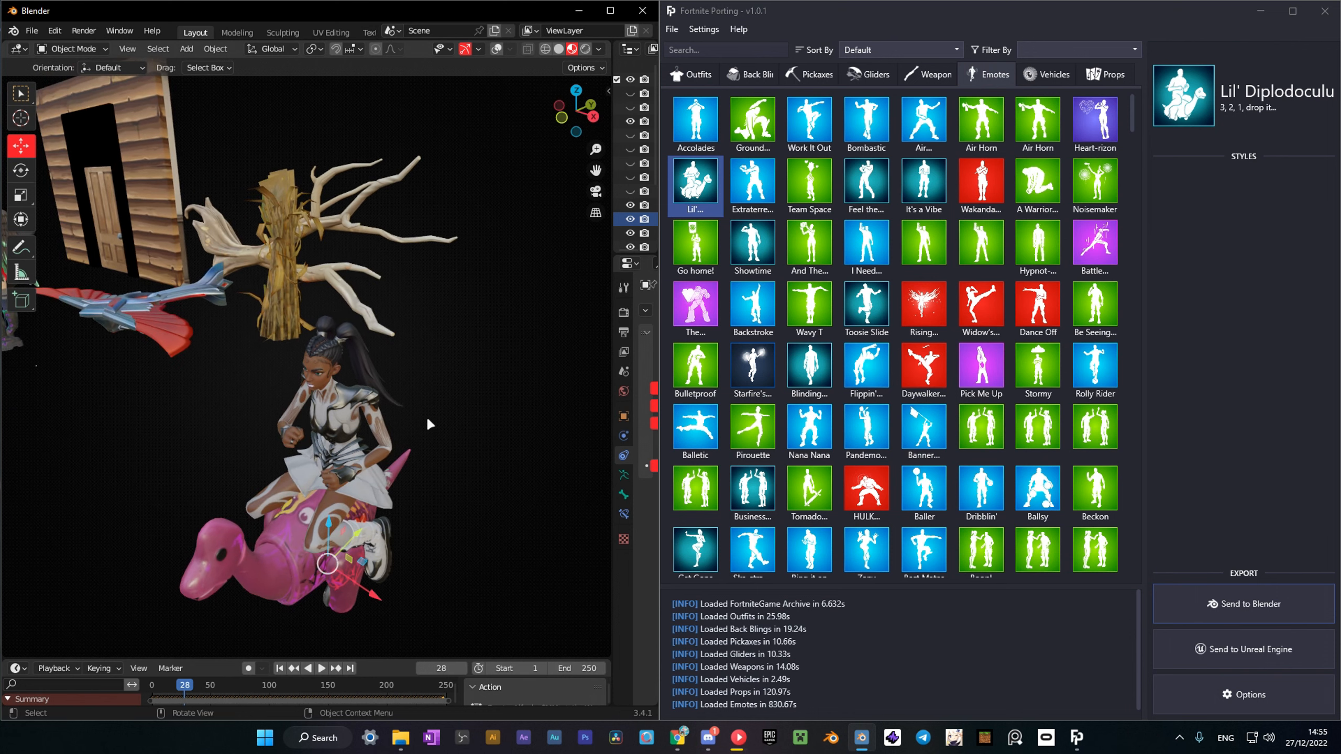
Step: Choose the rig type in the Rigging options and send the Snowdancer outfit to Blender
left_click(698, 75)
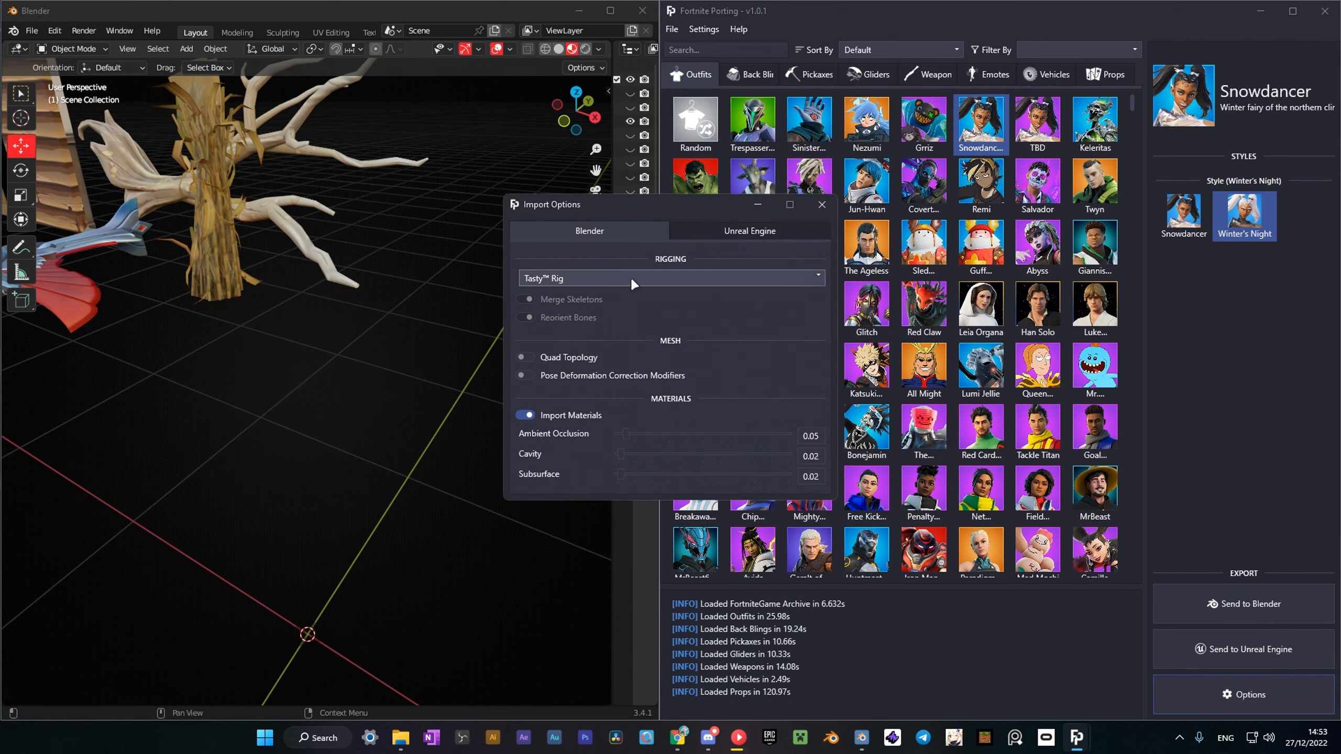
left_click(670, 279)
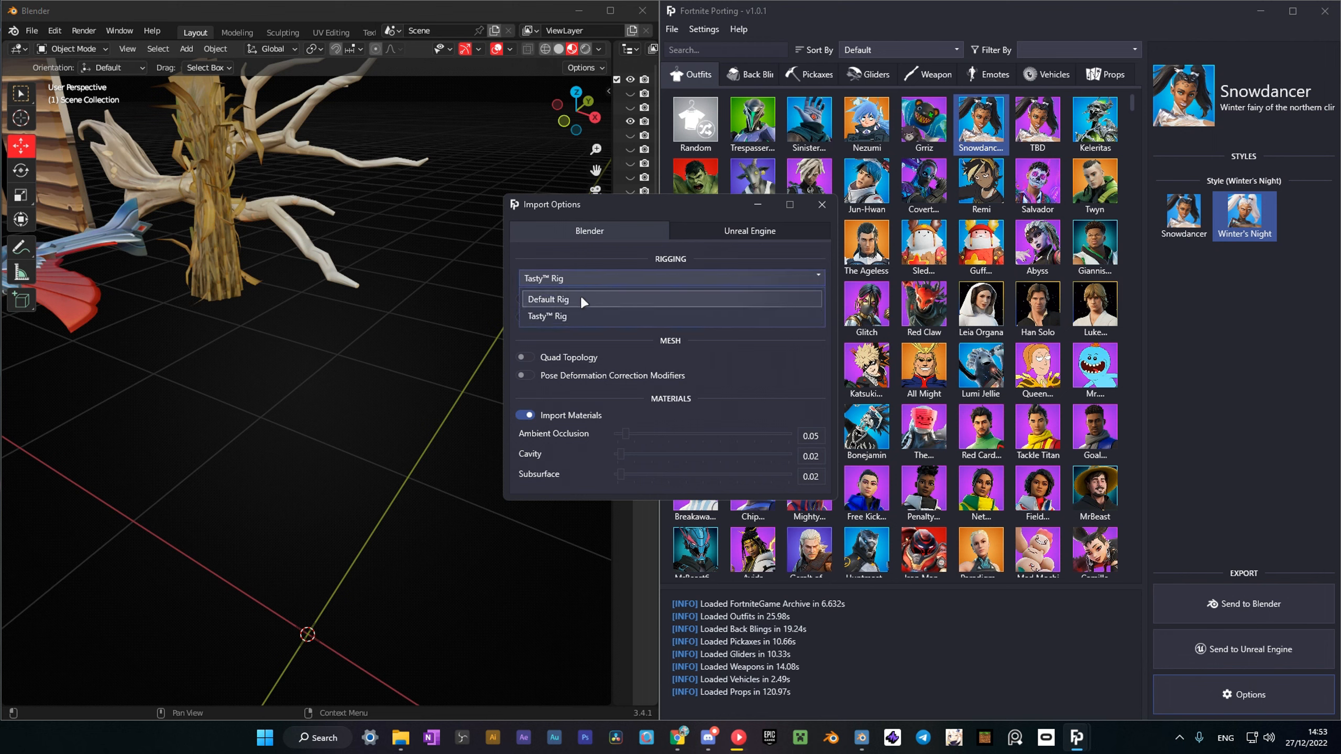
left_click(547, 299)
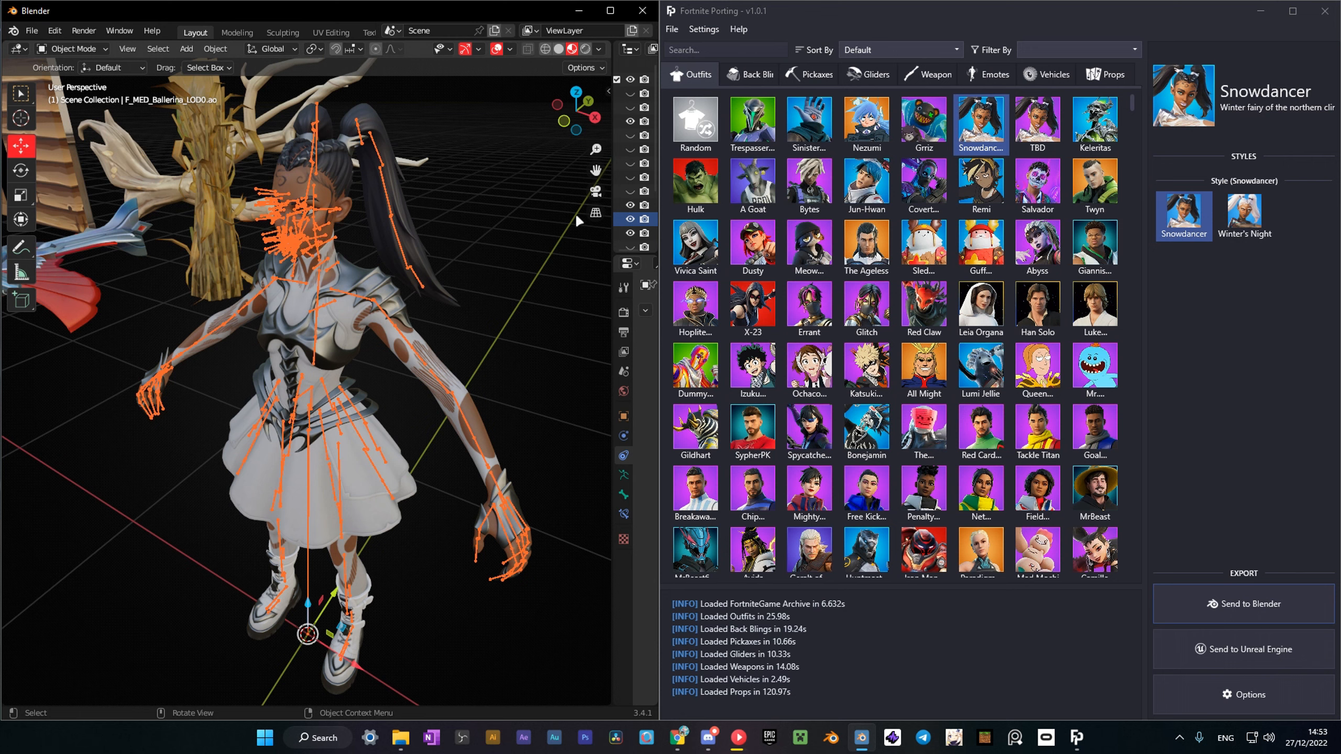
left_click(995, 74)
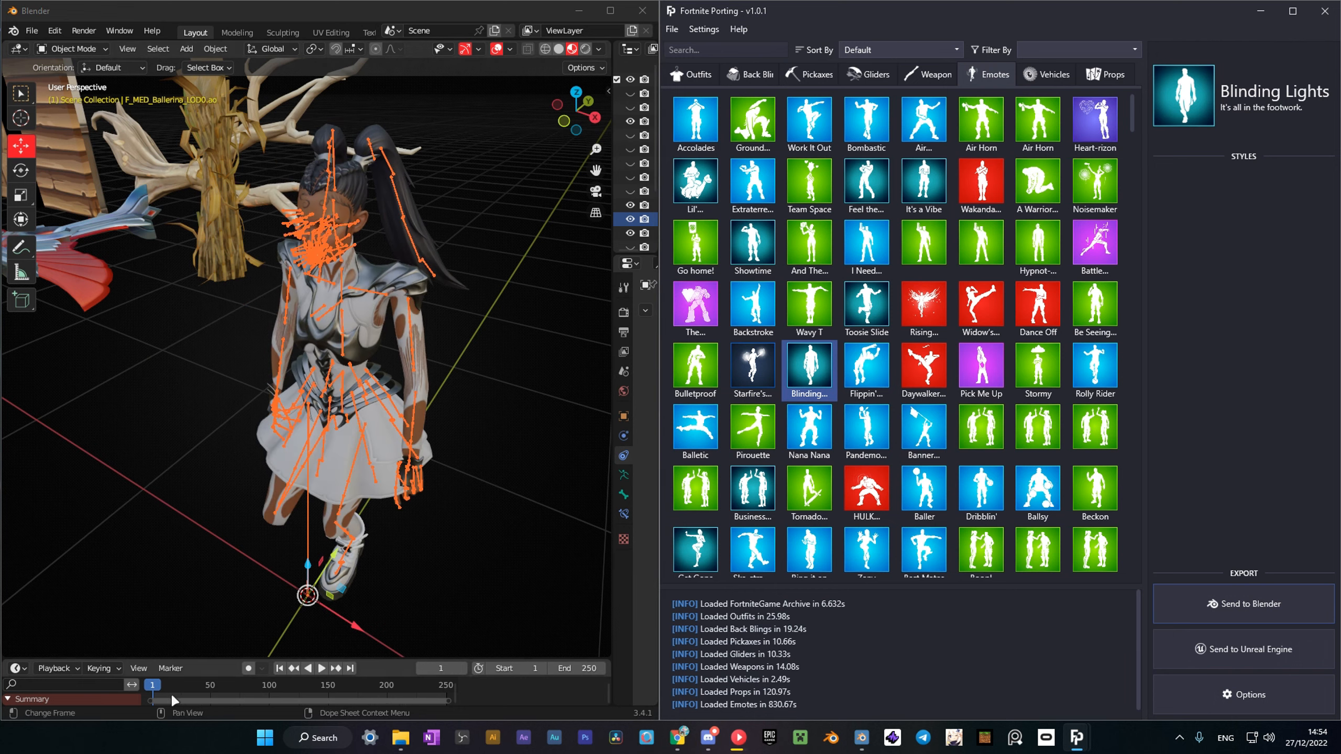
Step: Play the Blinding Lights emote on Snowdancer in the Blender timeline
left_click(321, 668)
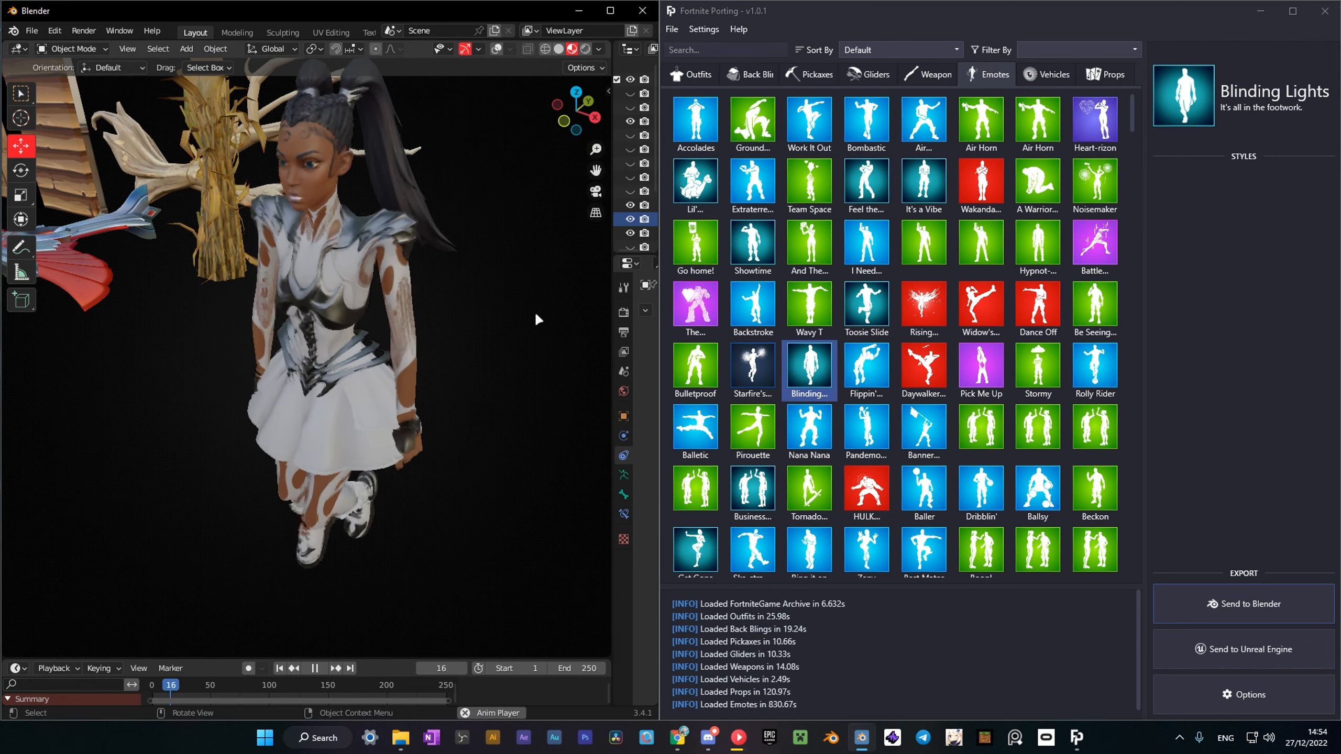
left_click(1037, 120)
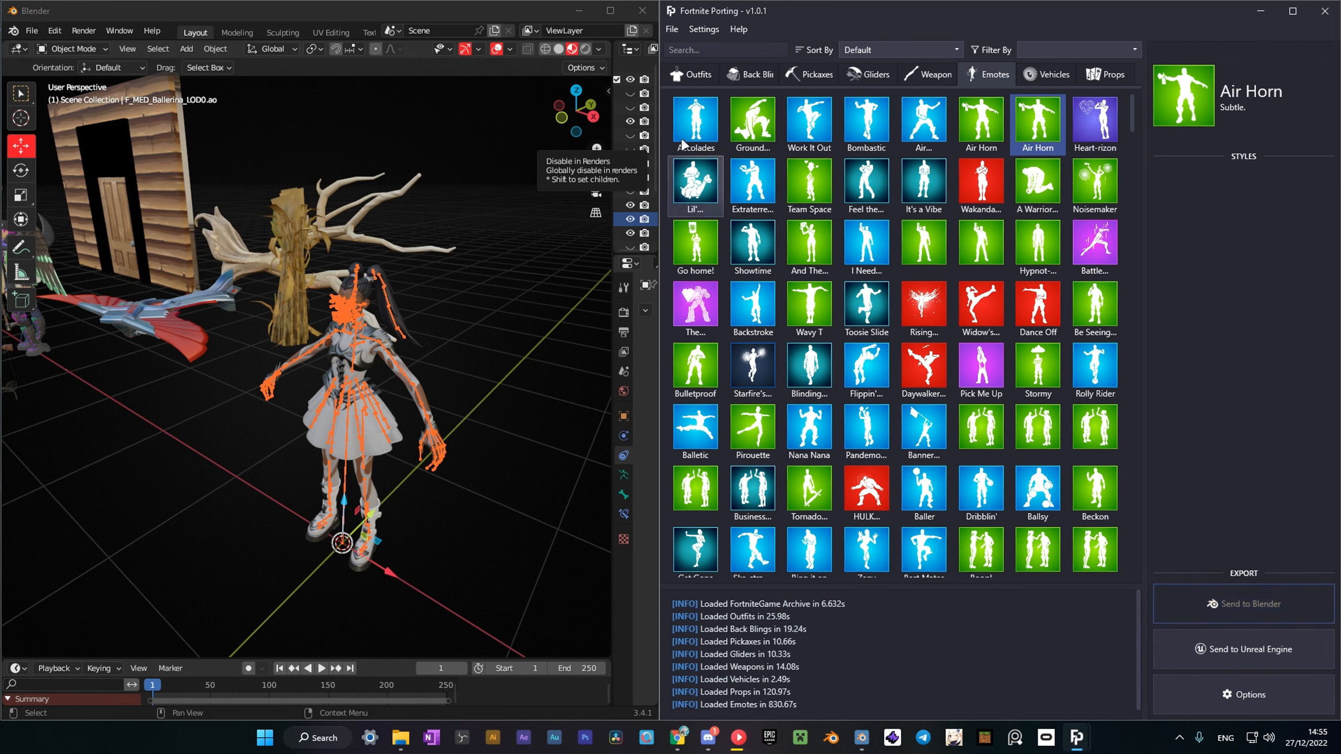
left_click(320, 669)
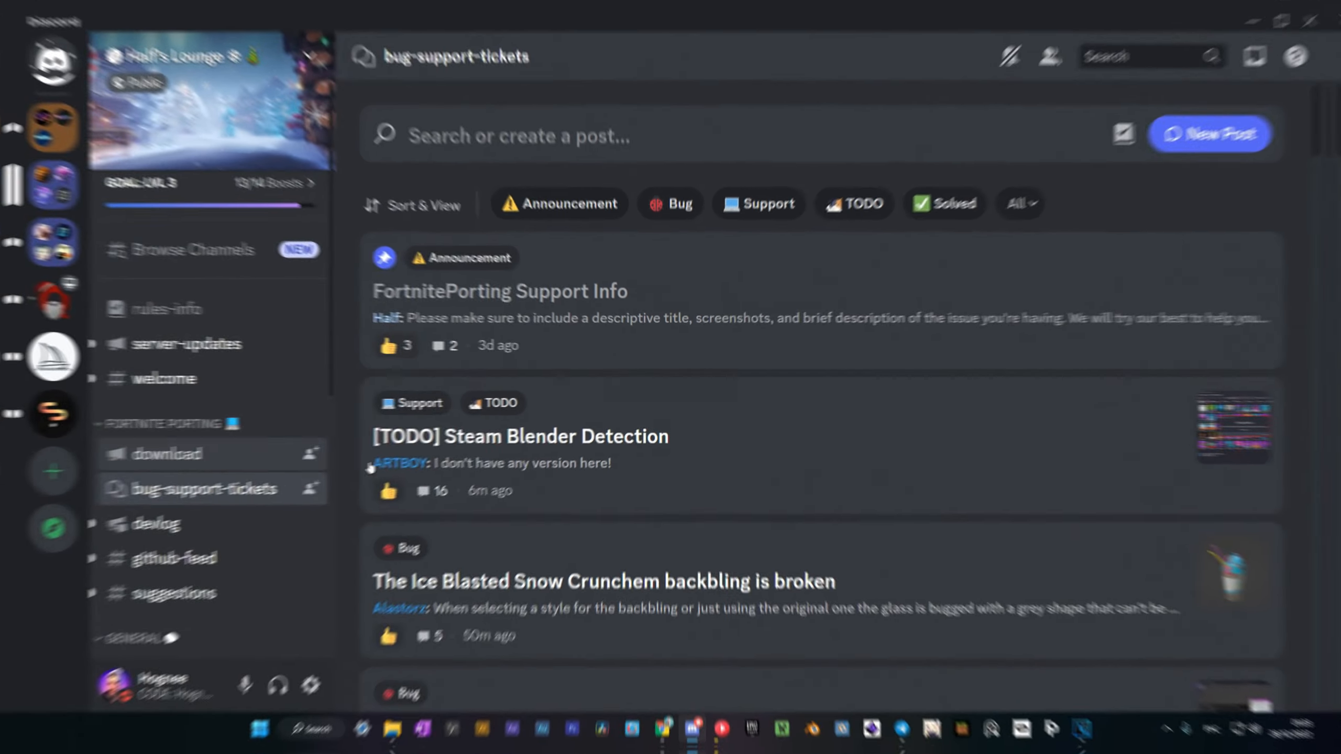
Step: Search the #bug-support-tickets forum for 'Fortni', then pick the Toosie Slide emote to play on Snowdancer
type("Fortni")
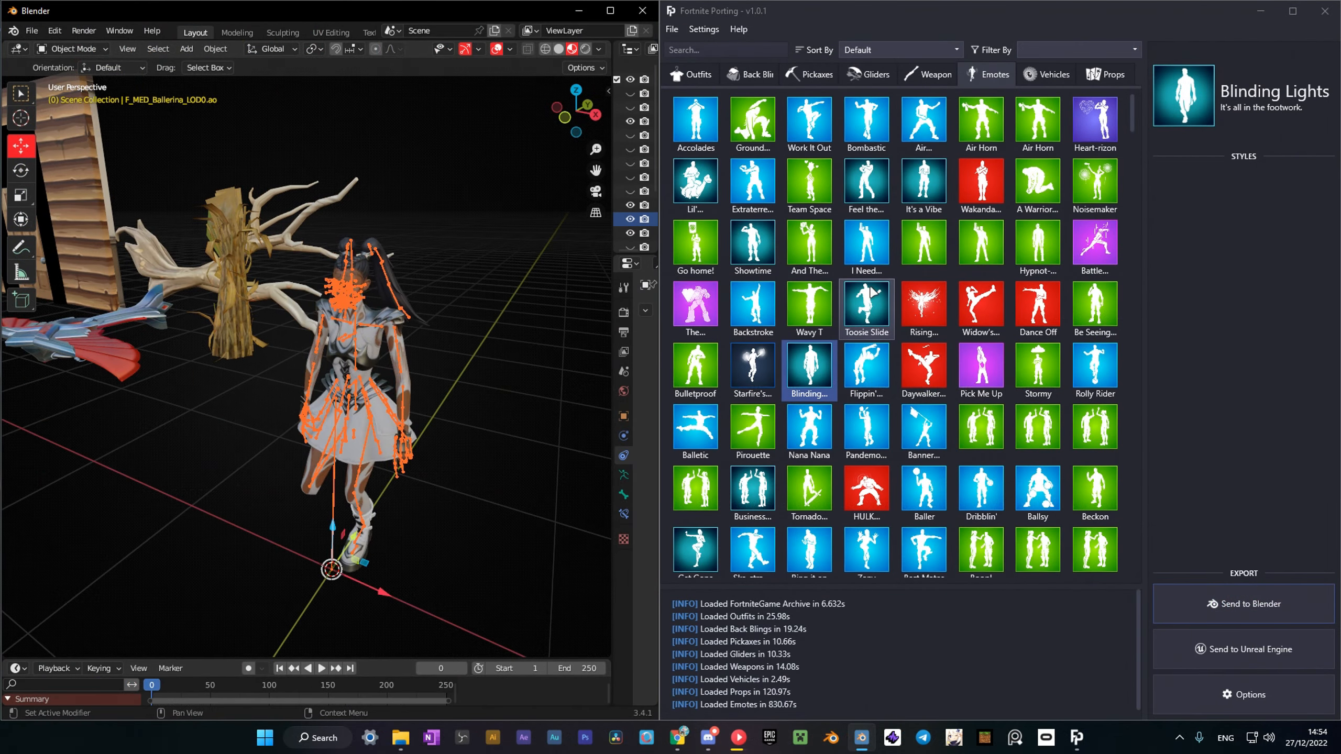
left_click(866, 307)
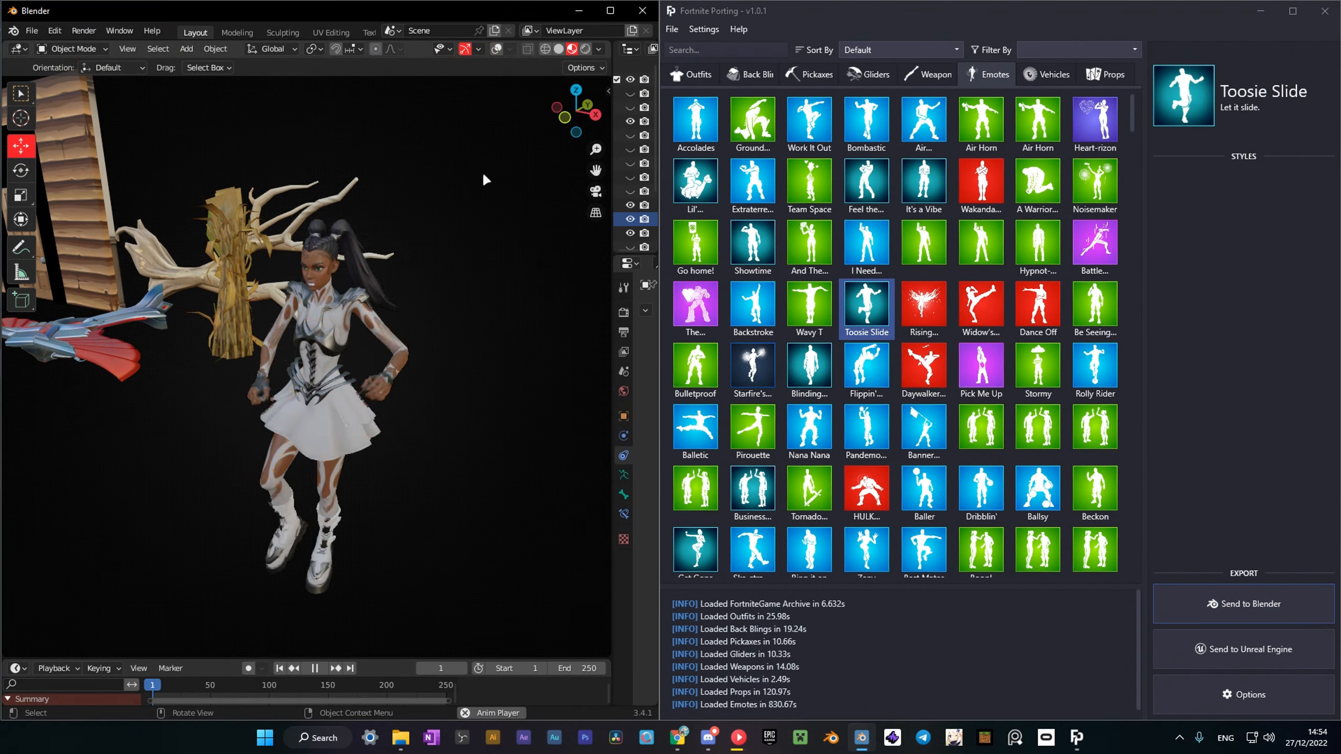